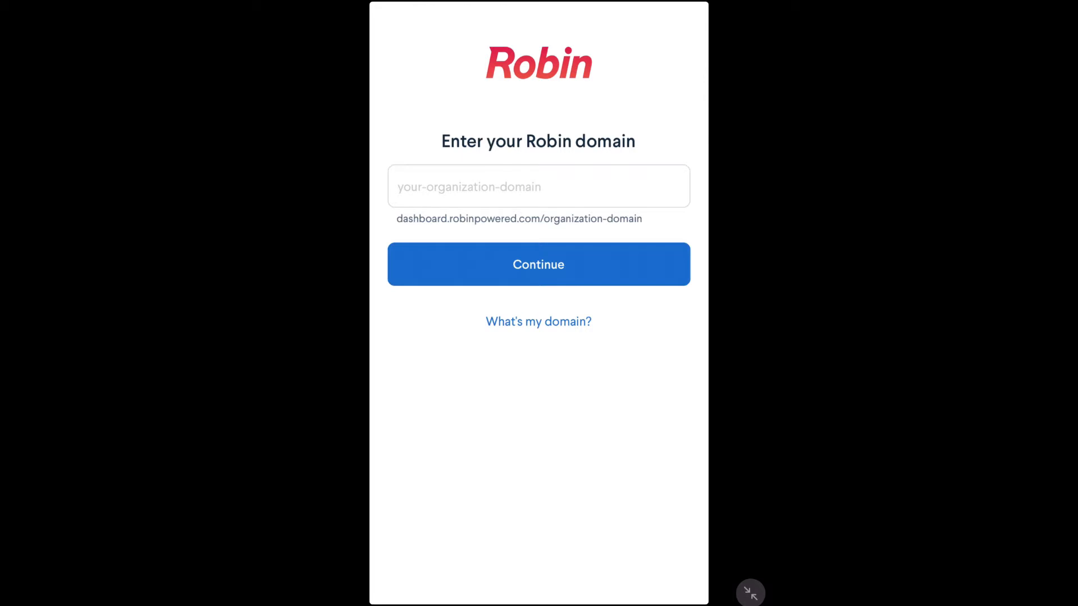
{"action": "left_click", "coordinate": [539, 186]}
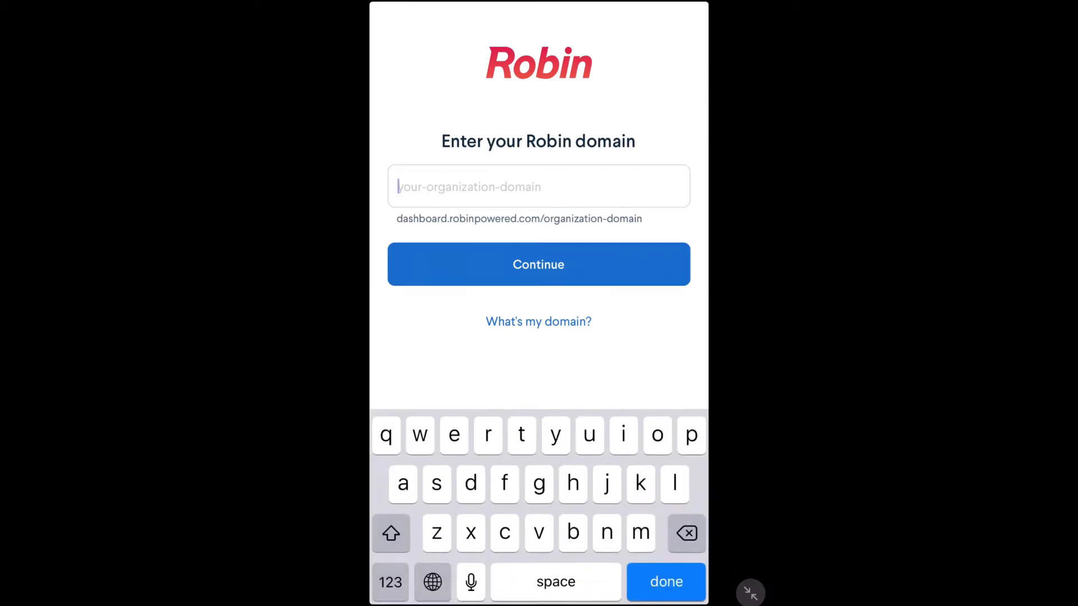
{"action": "type", "text": "the-bluth"}
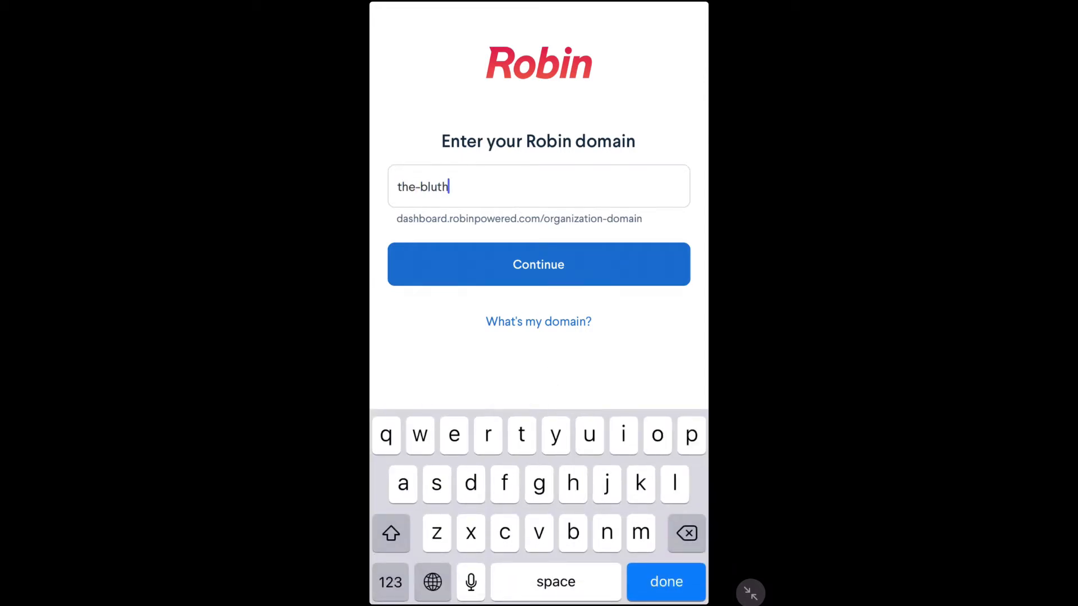
{"action": "type", "text": "-company"}
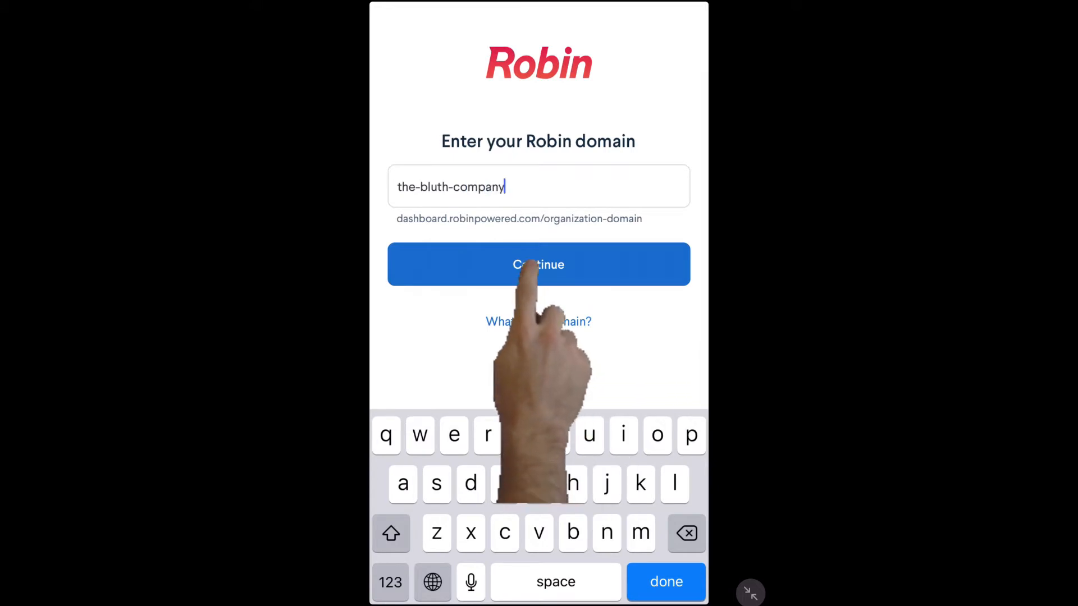
{"action": "left_click", "coordinate": [538, 264]}
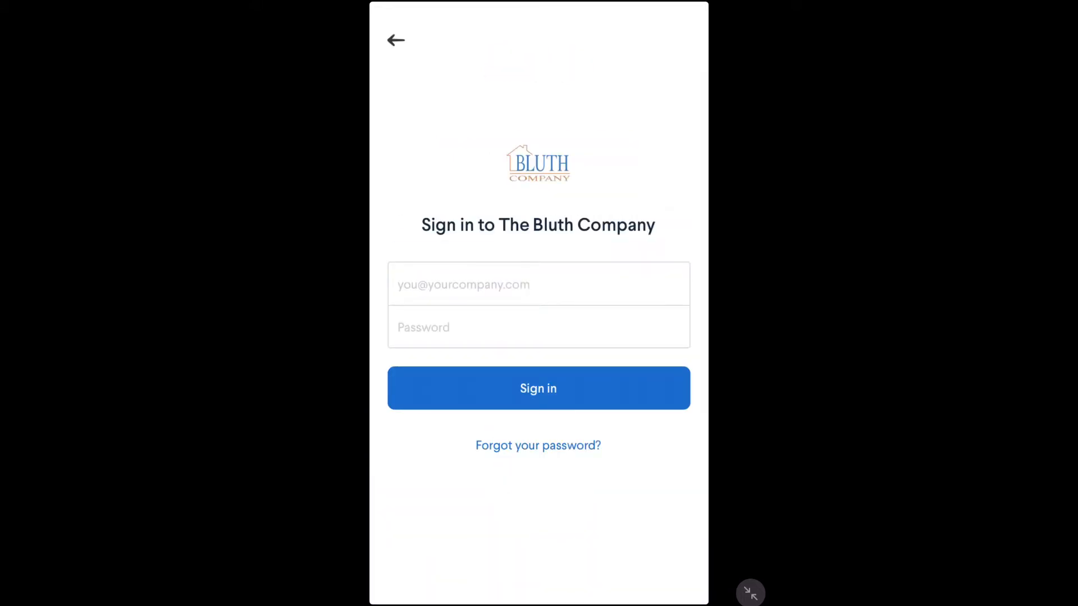
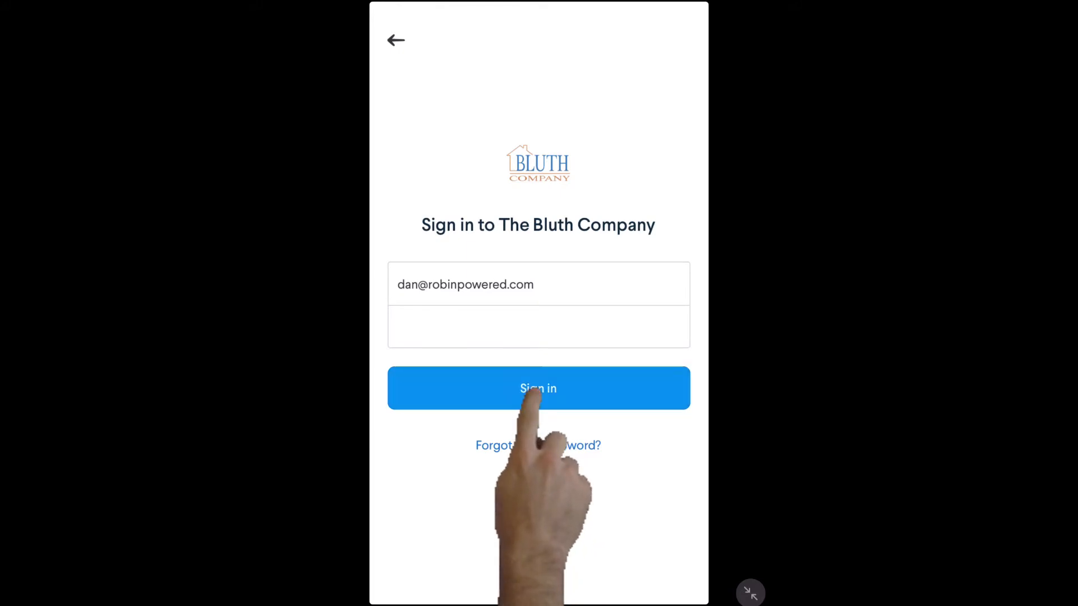
{"action": "left_click", "coordinate": [537, 388]}
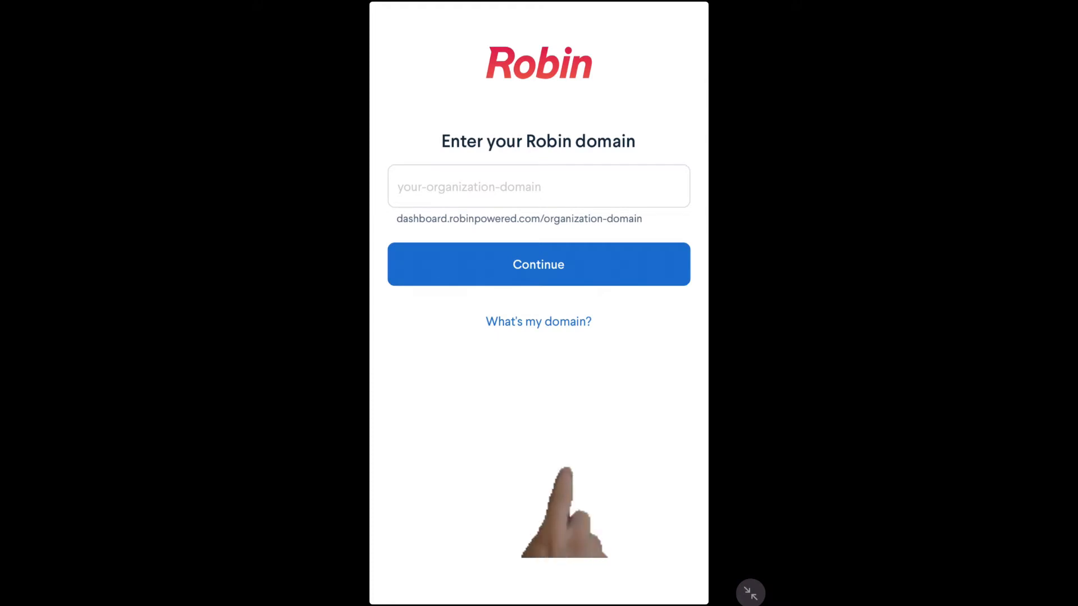
Step: Use 'What's my domain?' to send a domain reminder to the work email
{"action": "left_click", "coordinate": [538, 321]}
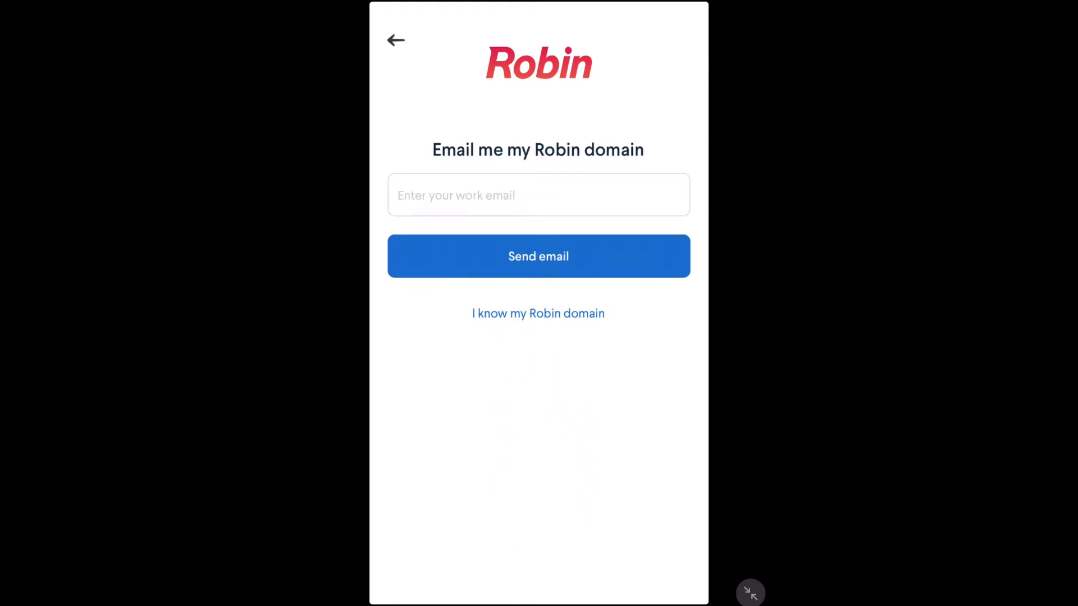
{"action": "left_click", "coordinate": [538, 194]}
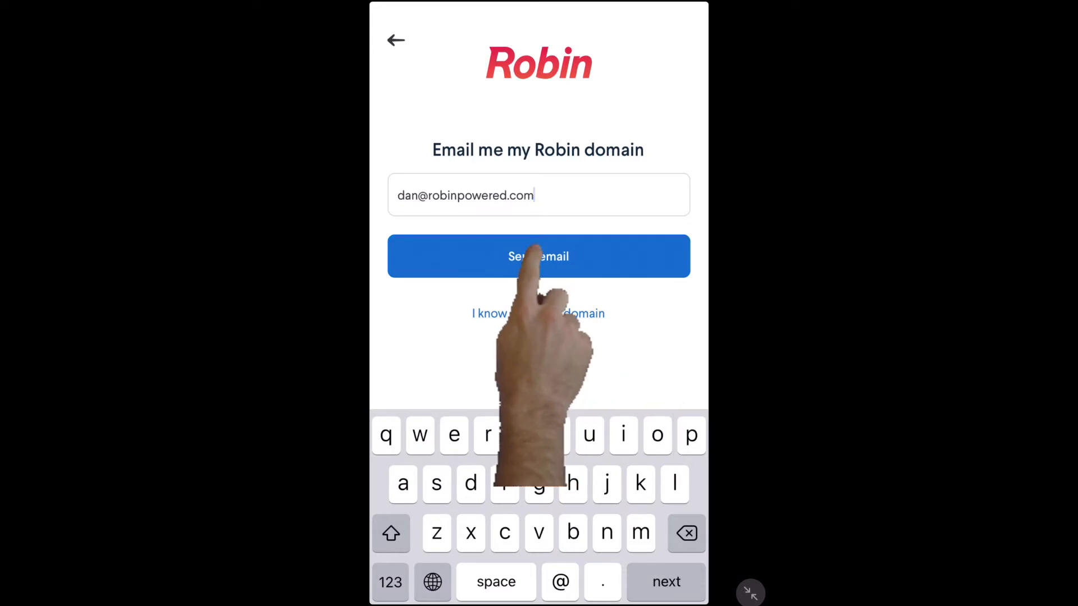
{"action": "left_click", "coordinate": [538, 255]}
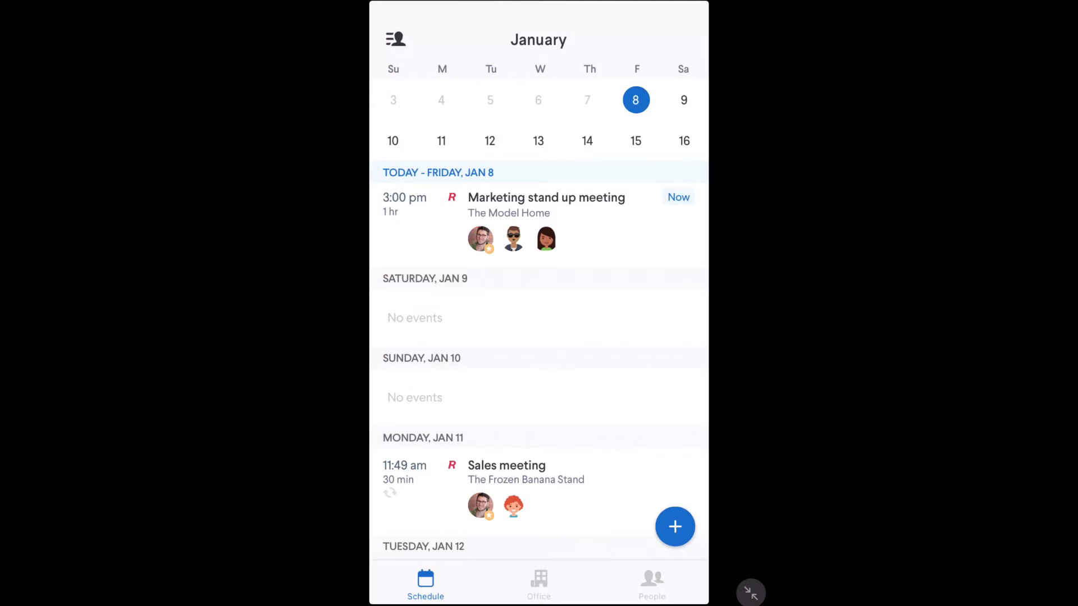
Step: Create a new event titled 'Support team meeting' and invite one matching colleague
{"action": "left_click", "coordinate": [674, 527]}
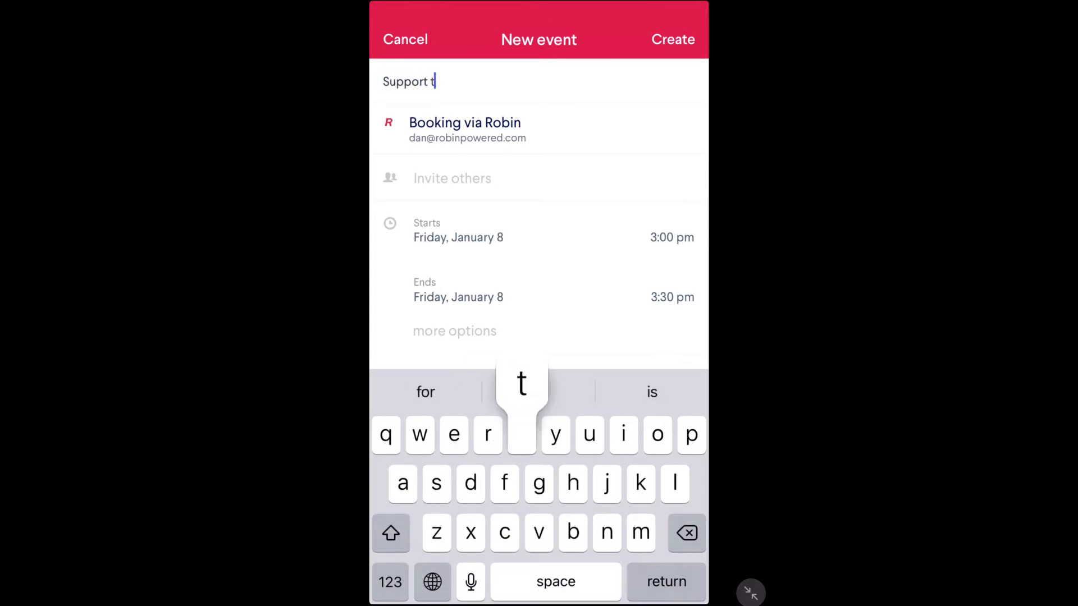
{"action": "type", "text": "eam meeting"}
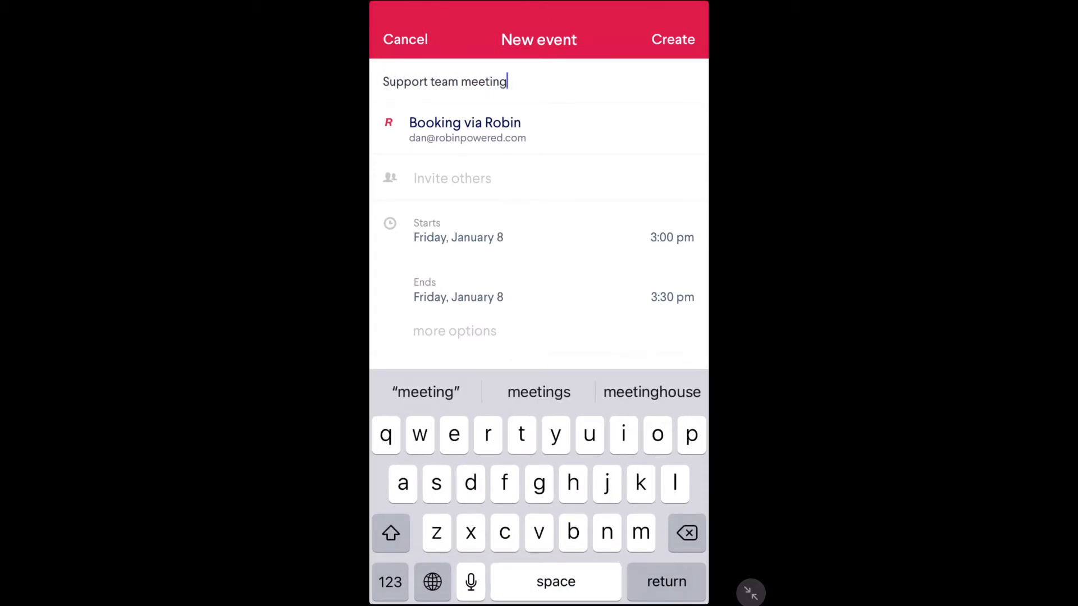
{"action": "left_click", "coordinate": [451, 178]}
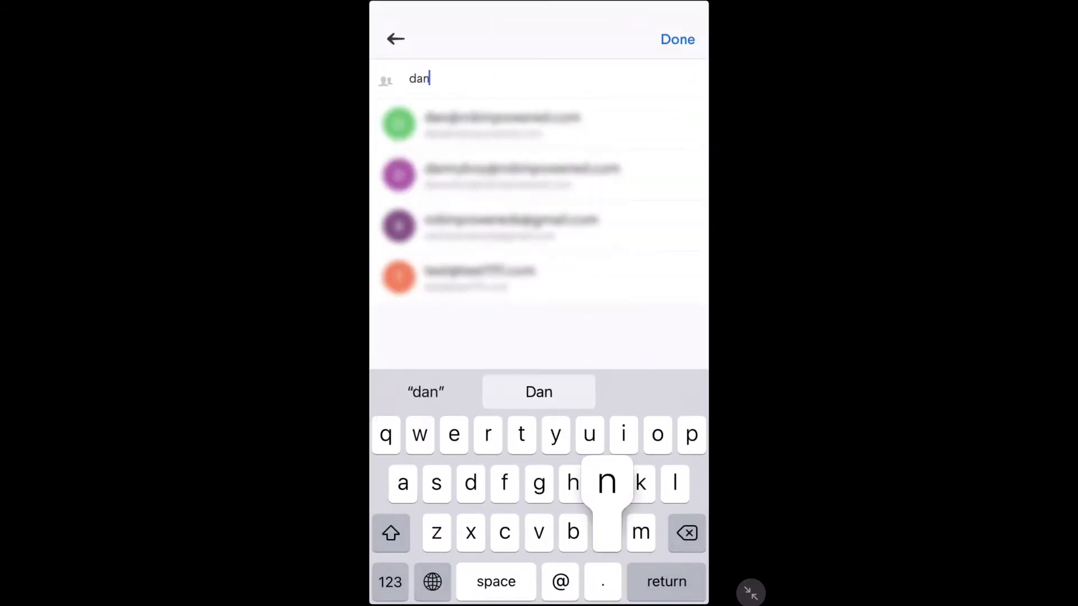
{"action": "left_click", "coordinate": [522, 176]}
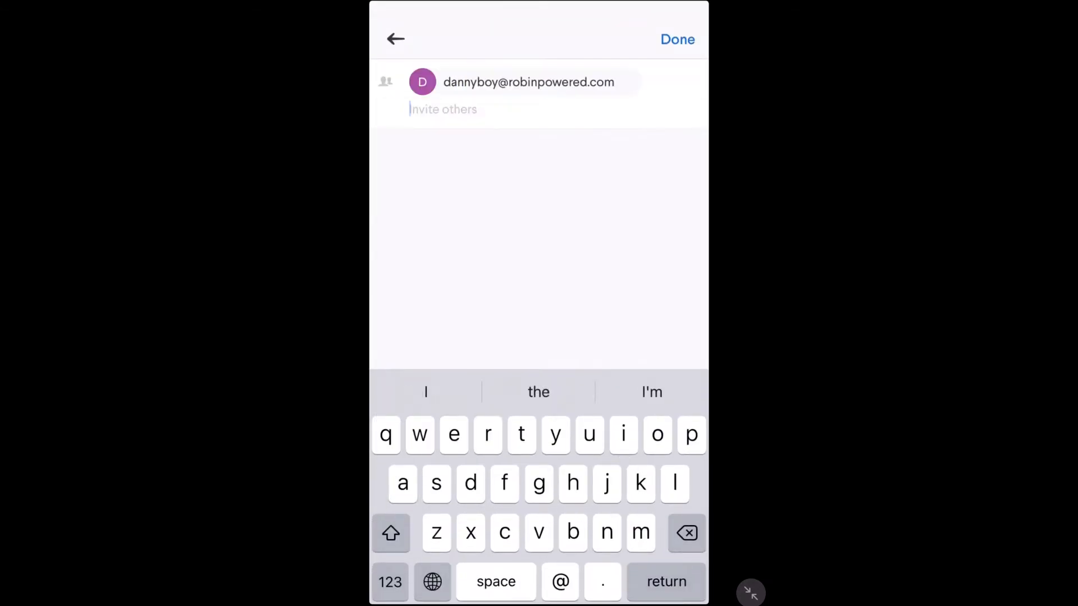
{"action": "left_click", "coordinate": [677, 40]}
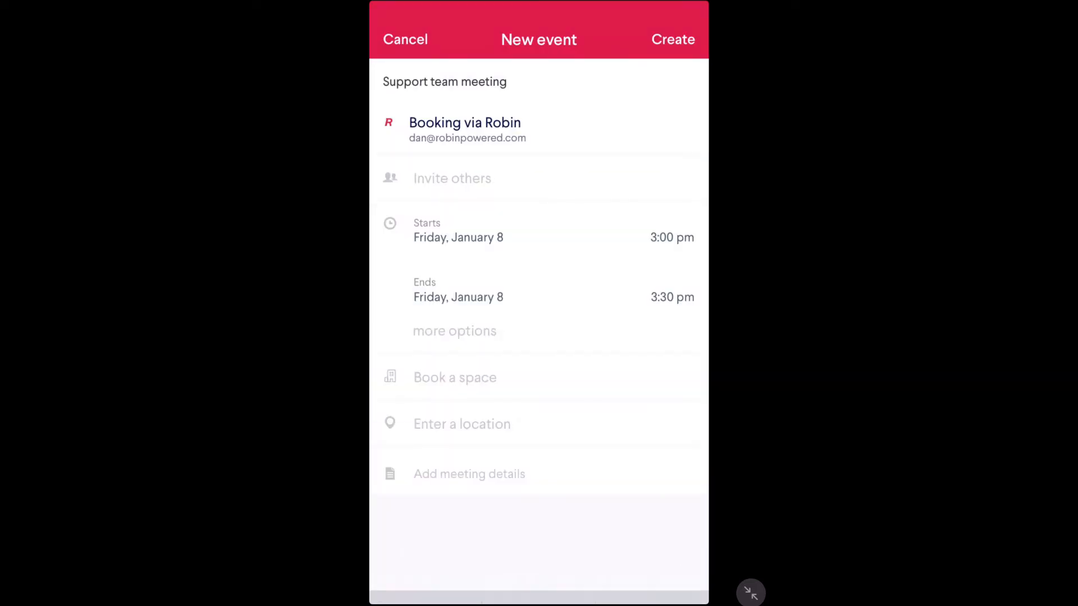
{"action": "left_click", "coordinate": [451, 178]}
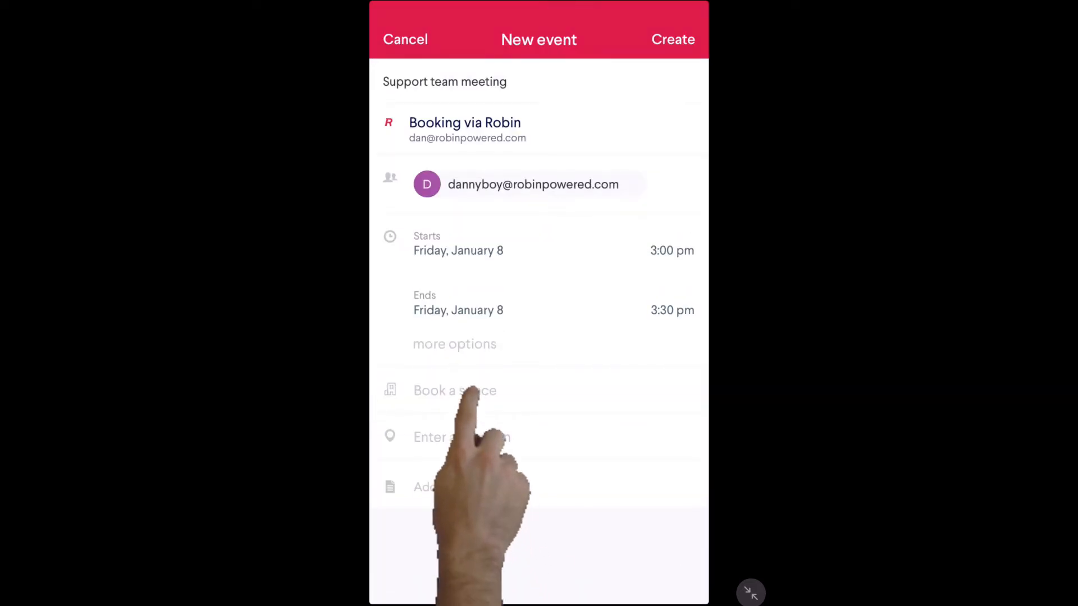
Step: Book The Frozen Banana Stand at 3:00 pm and create the Support team meeting
{"action": "left_click", "coordinate": [454, 391]}
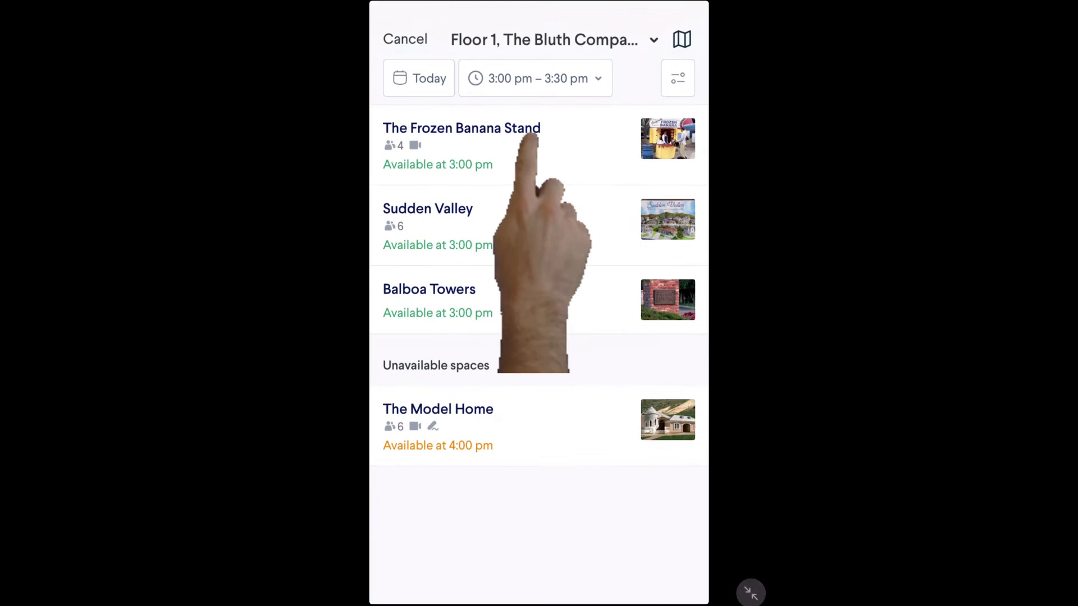
{"action": "left_click", "coordinate": [462, 137]}
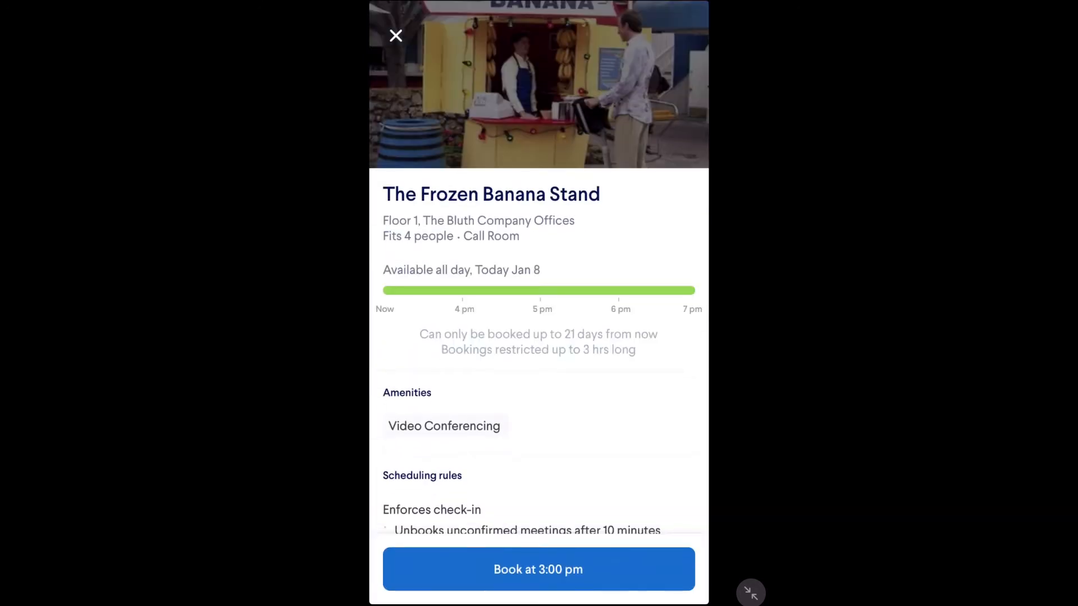
{"action": "left_click", "coordinate": [538, 569]}
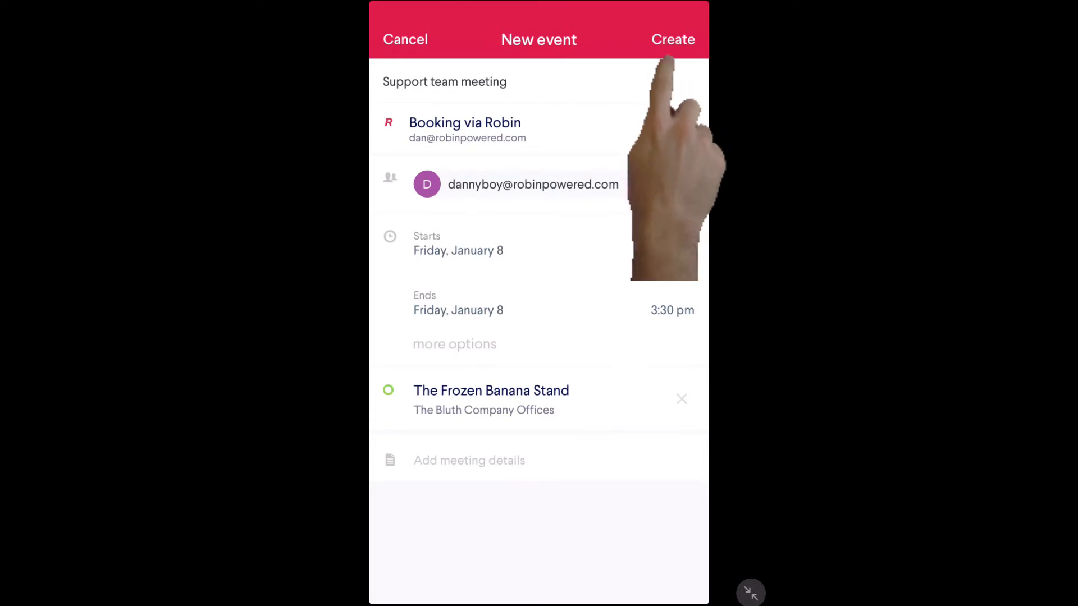
{"action": "left_click", "coordinate": [673, 39]}
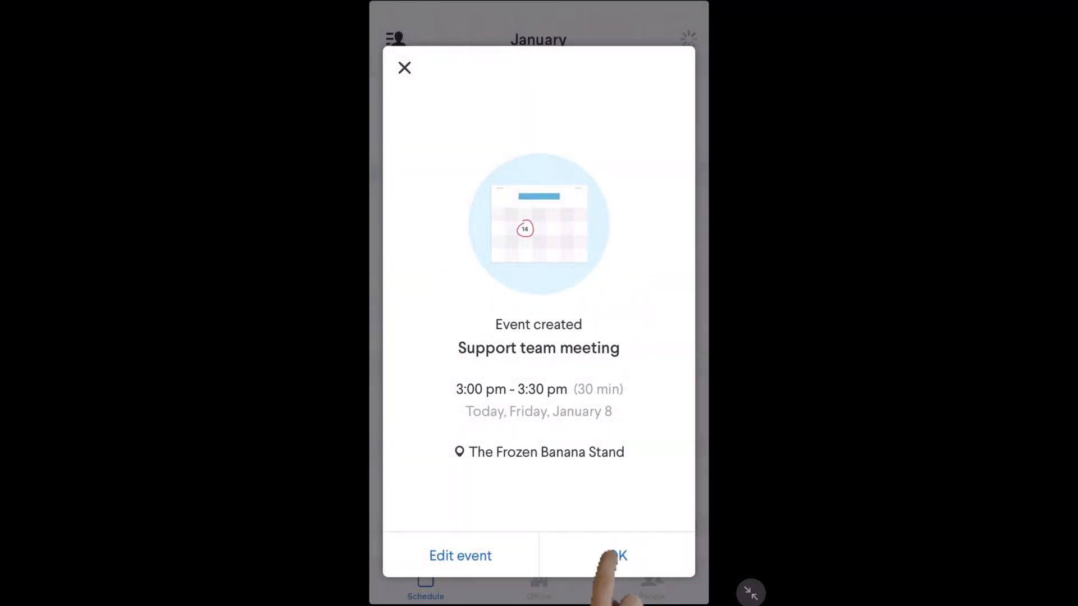
{"action": "left_click", "coordinate": [618, 555]}
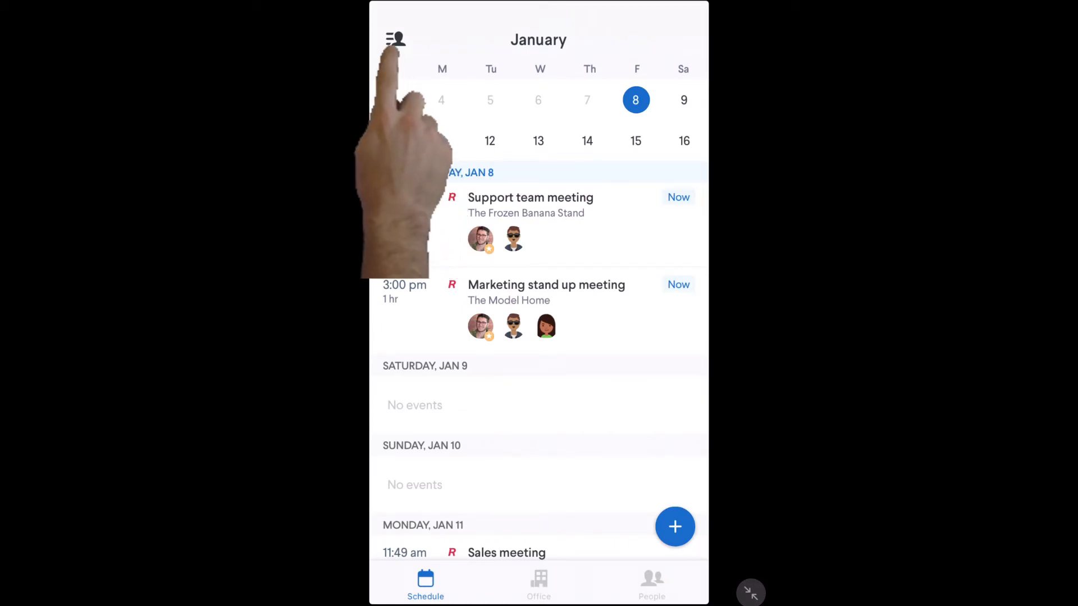
Step: Enable the Birthdays calendar under Settings > Calendars, then go back to Schedule
{"action": "left_click", "coordinate": [395, 39]}
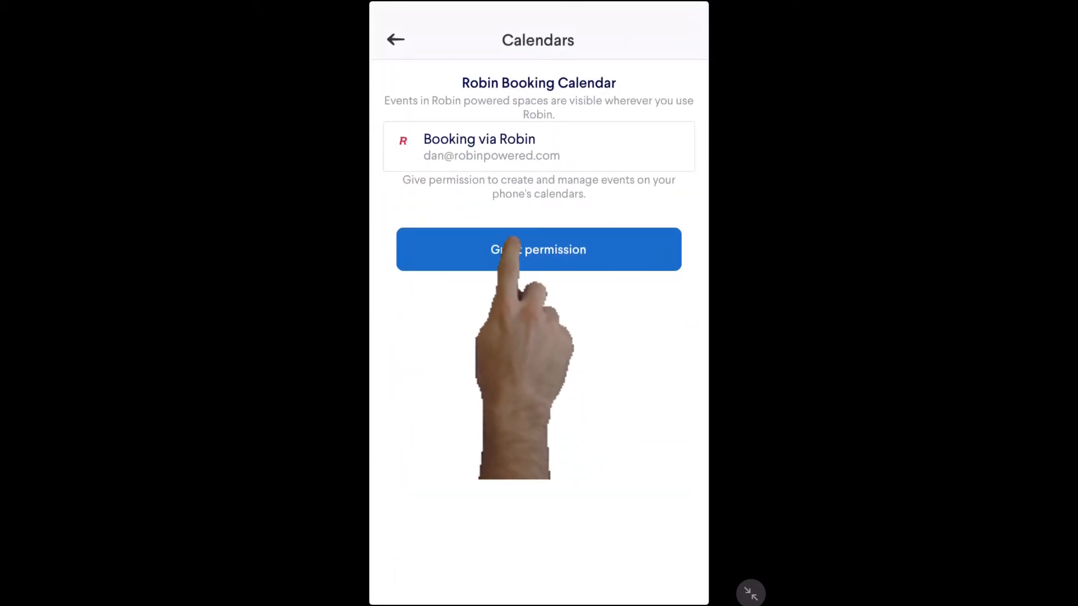
{"action": "left_click", "coordinate": [538, 249]}
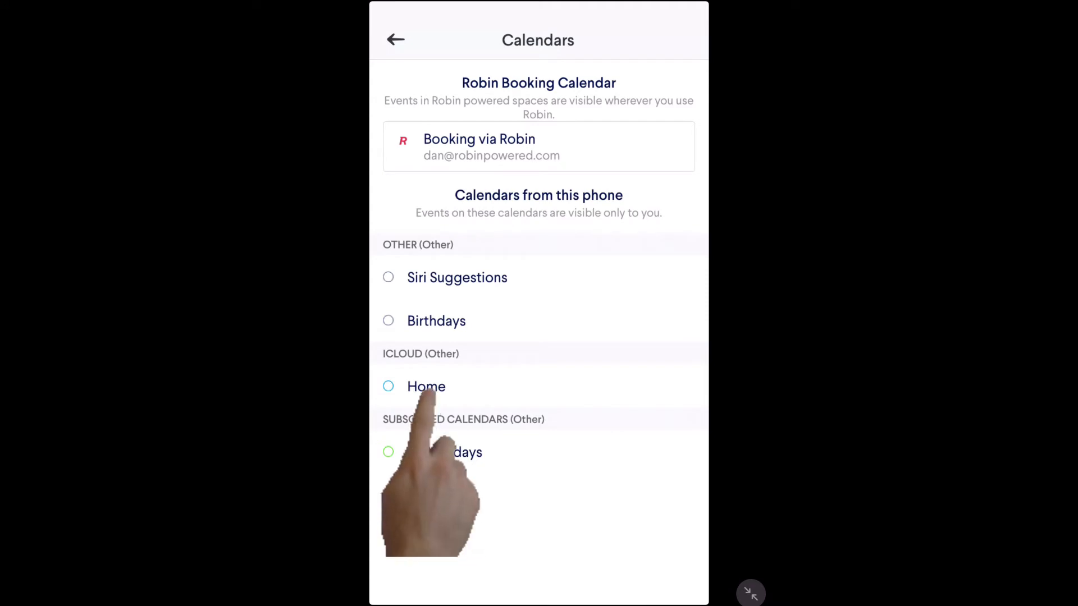
{"action": "left_click", "coordinate": [388, 320]}
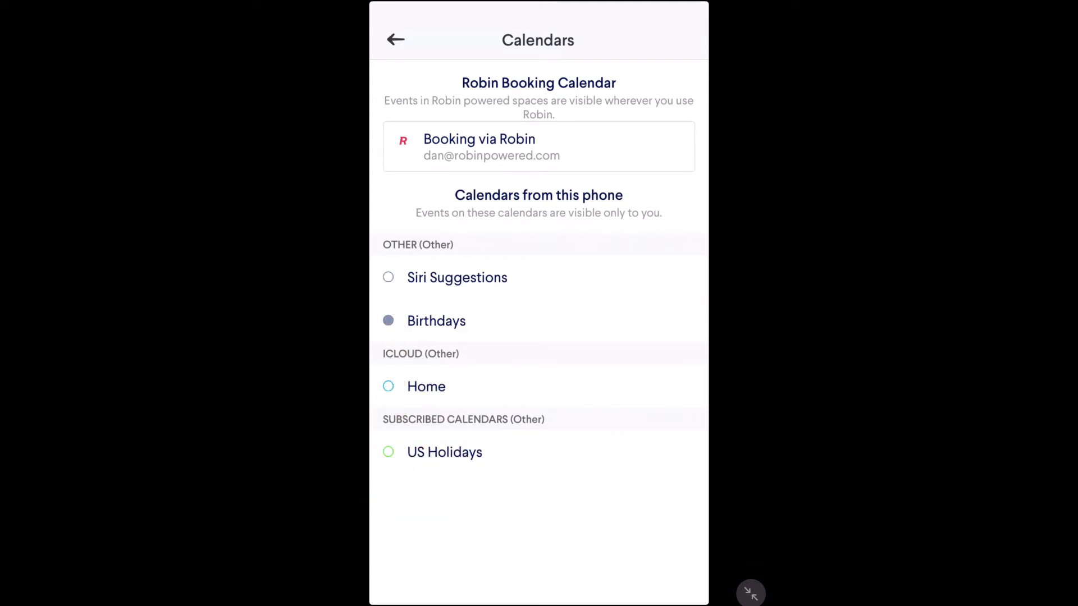
{"action": "left_click", "coordinate": [396, 40]}
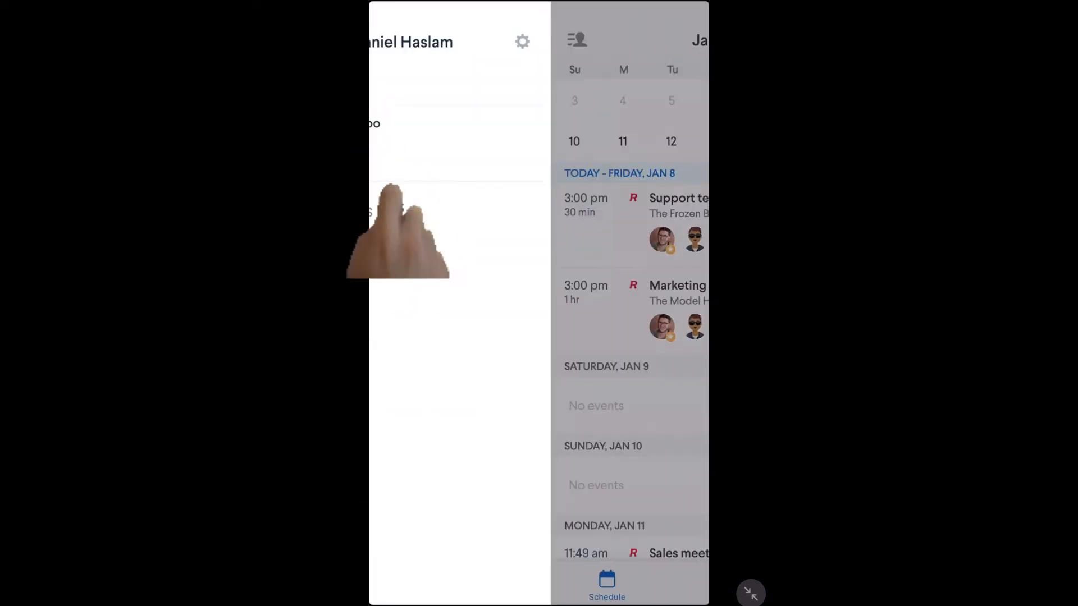
{"action": "left_click", "coordinate": [523, 41]}
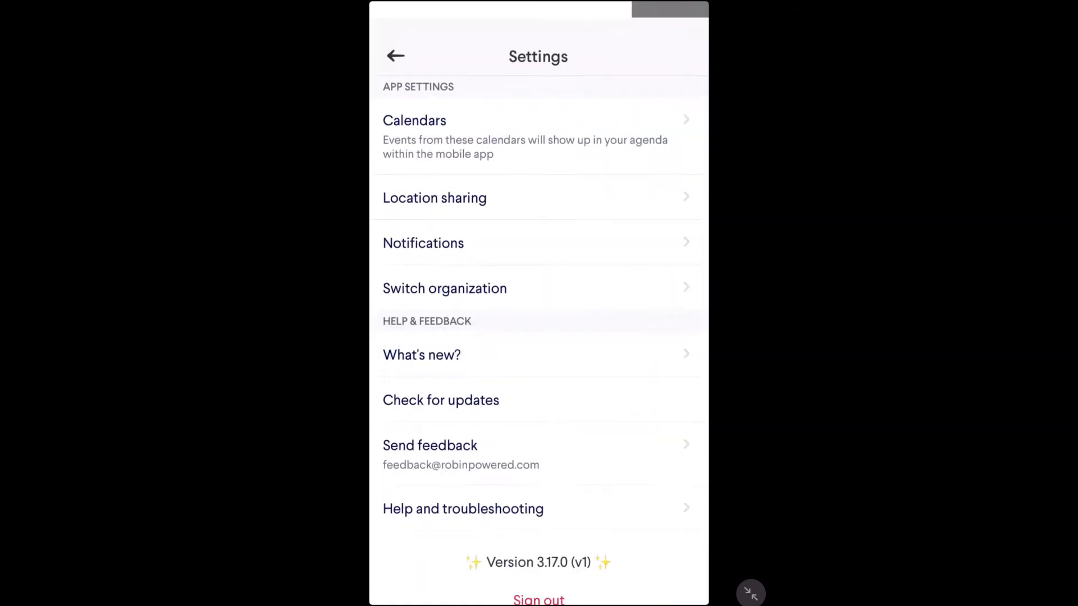
{"action": "left_click", "coordinate": [423, 242]}
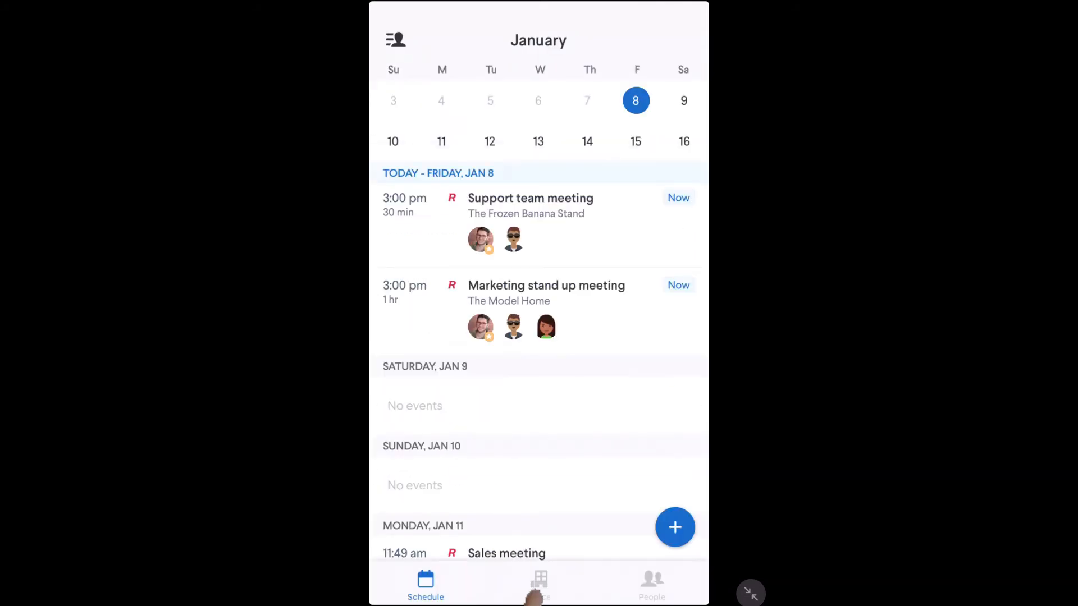
Step: Show the Floor 1 office map for Thu Jan 14, 10:00 am–12:00 pm
{"action": "left_click", "coordinate": [538, 584]}
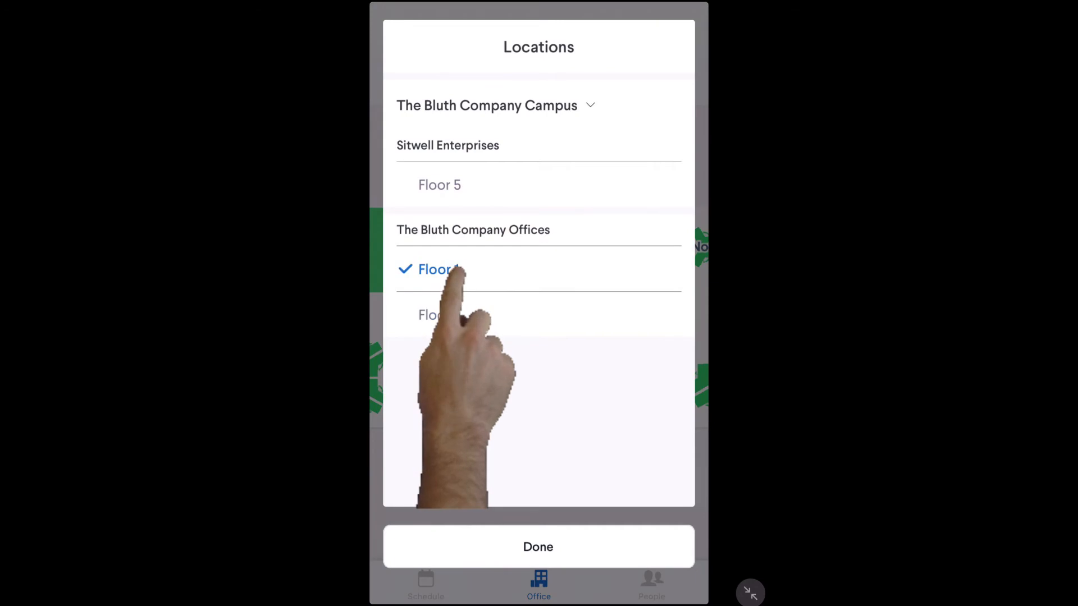
{"action": "left_click", "coordinate": [538, 546]}
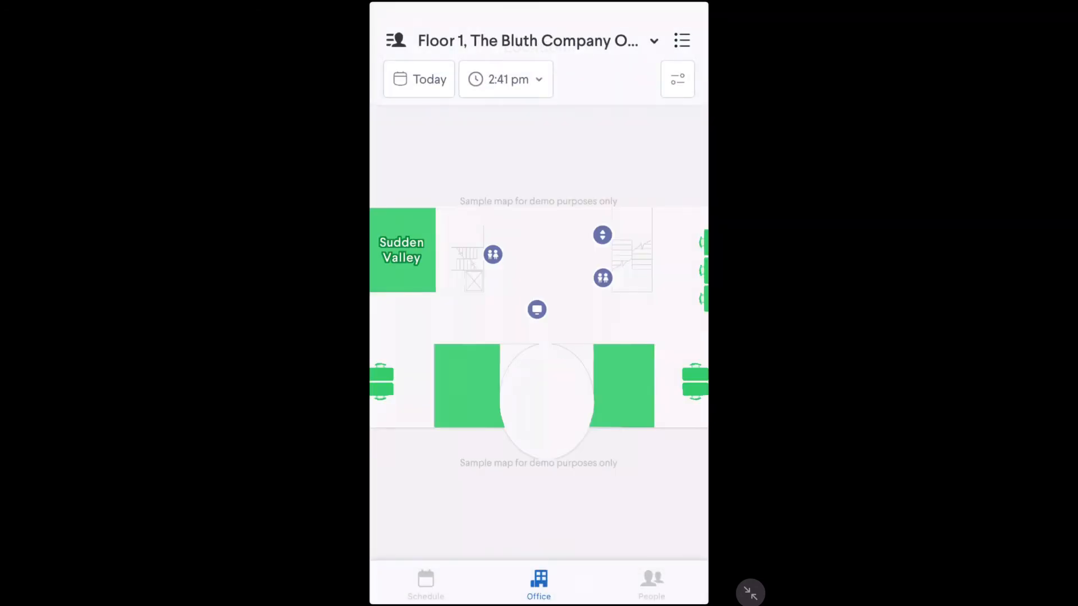
{"action": "left_click", "coordinate": [418, 79]}
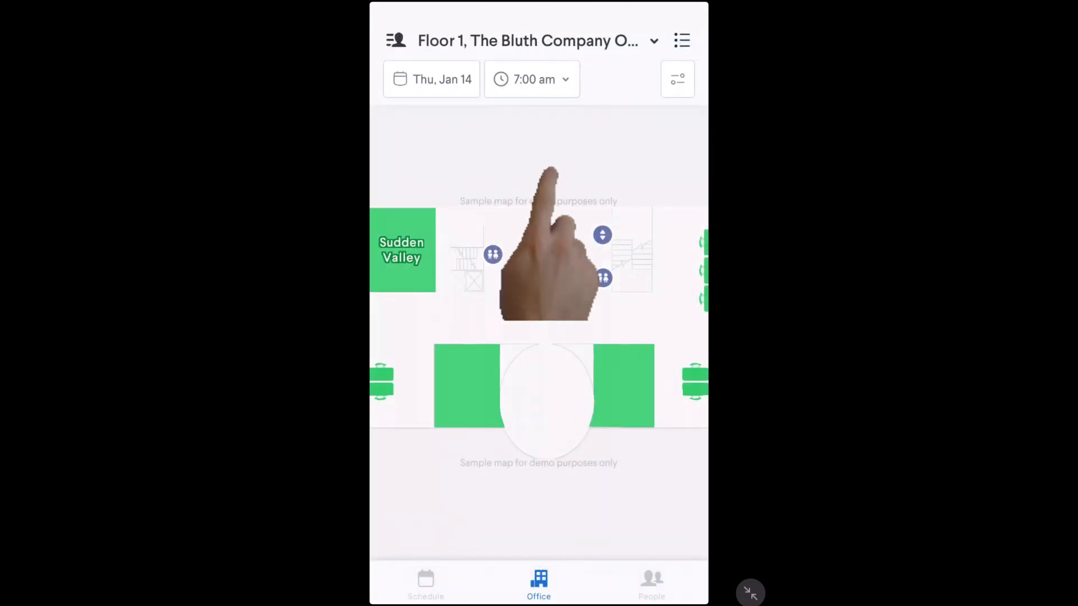
{"action": "left_click", "coordinate": [530, 79]}
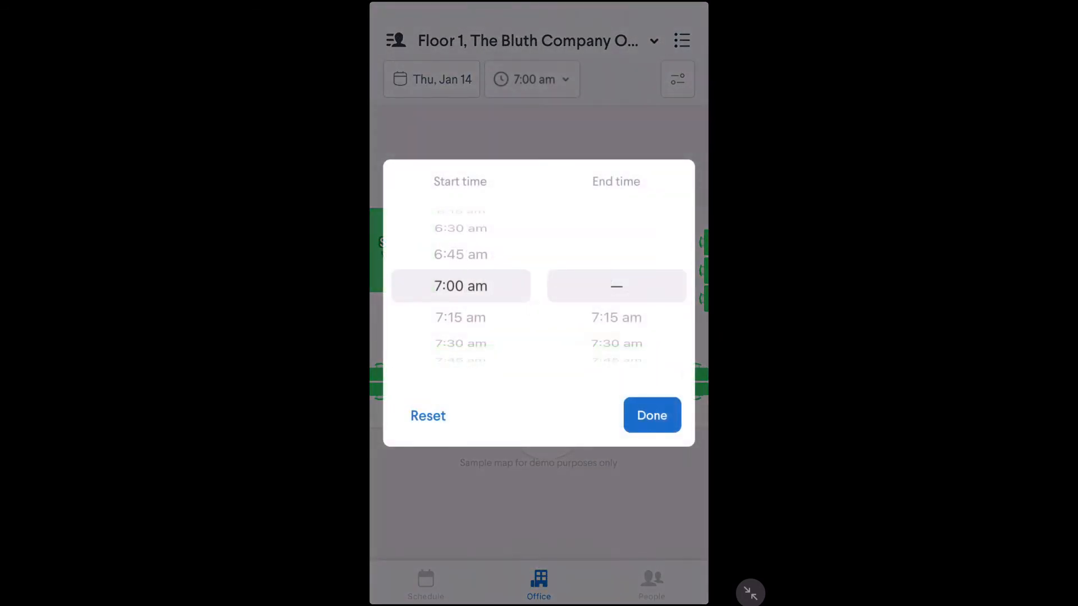
{"action": "scroll", "scroll_direction": "down", "scroll_amount": 3}
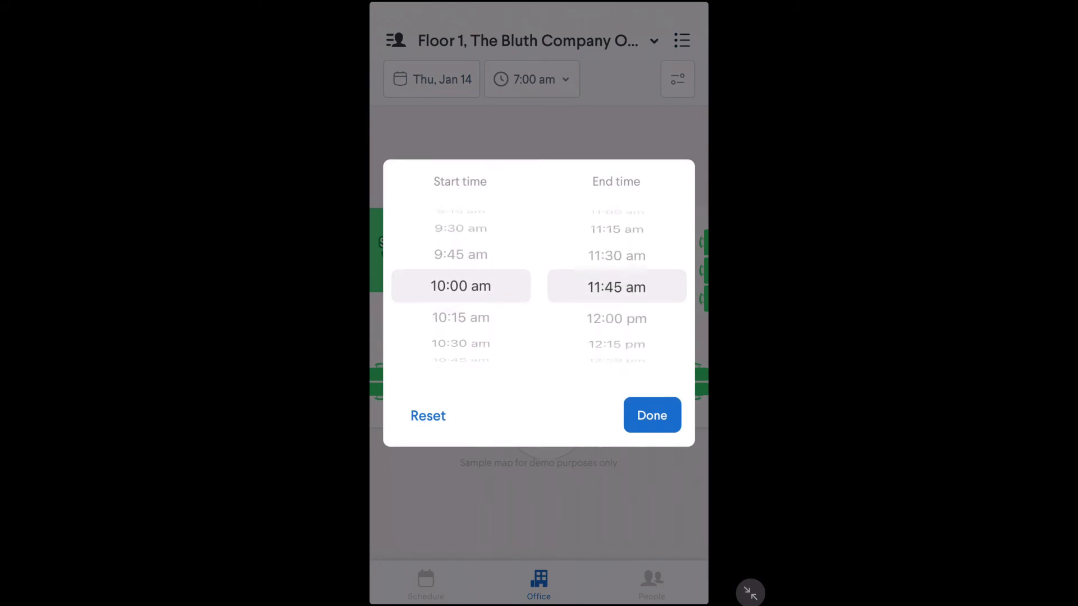
{"action": "left_click", "coordinate": [651, 415]}
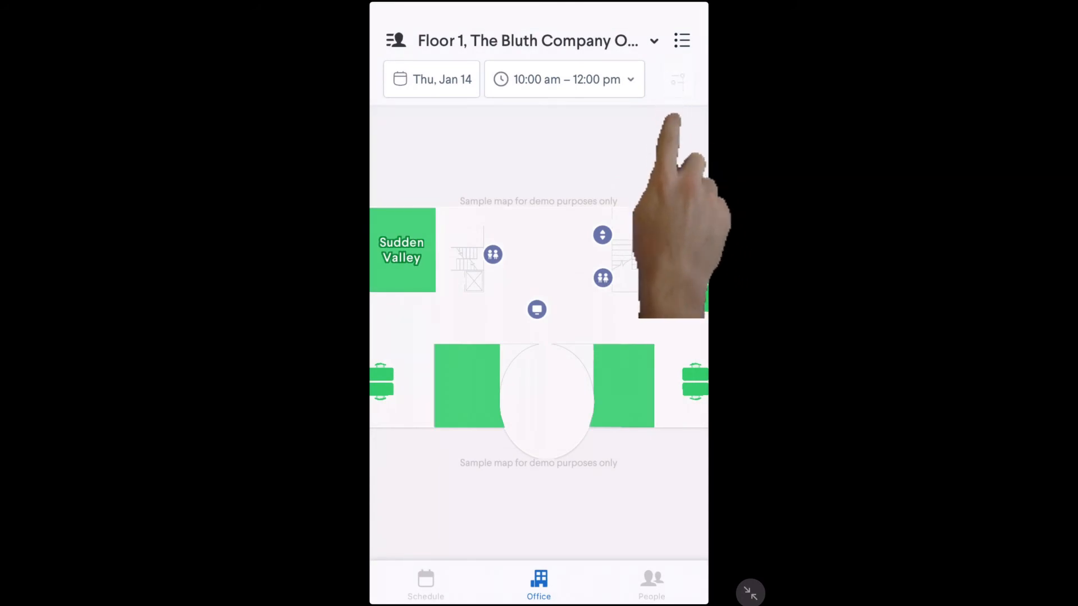
Step: Filter spaces to rooms with Video Conferencing for 2 people
{"action": "left_click", "coordinate": [677, 79]}
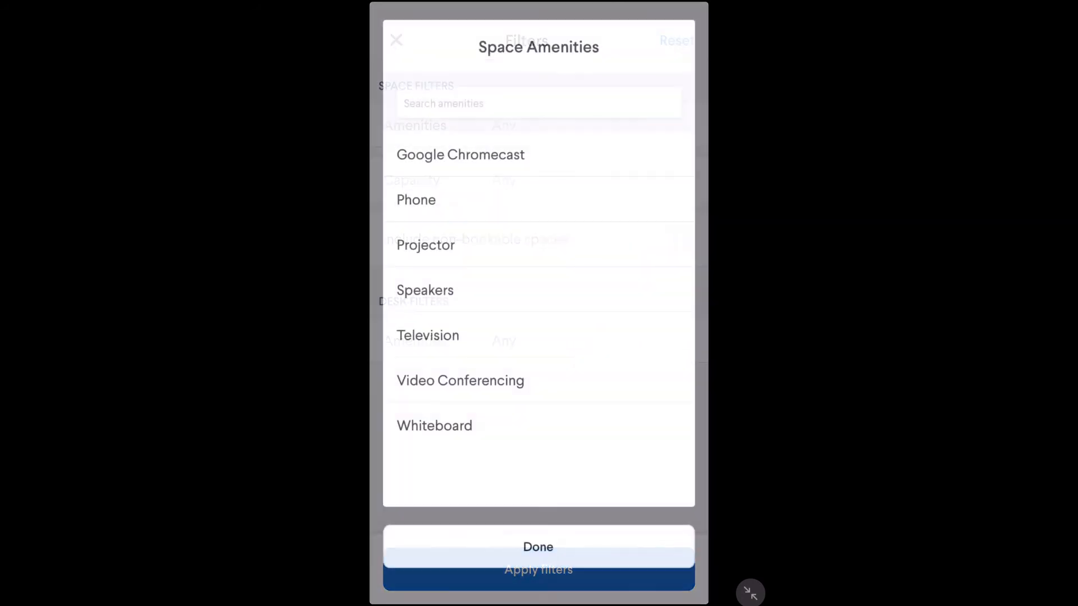
{"action": "left_click", "coordinate": [461, 380]}
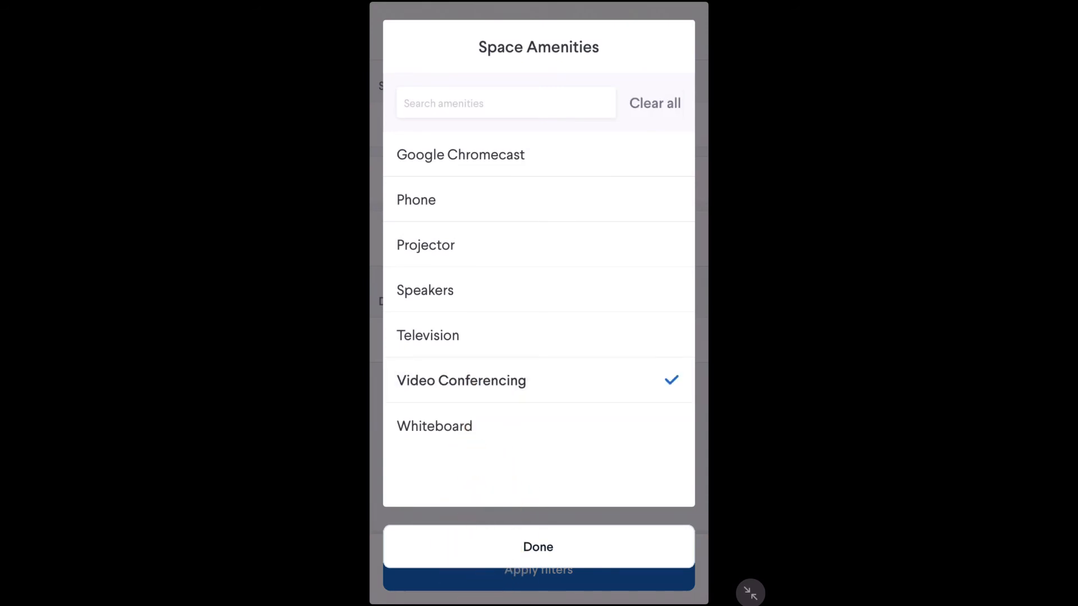
{"action": "left_click", "coordinate": [537, 546]}
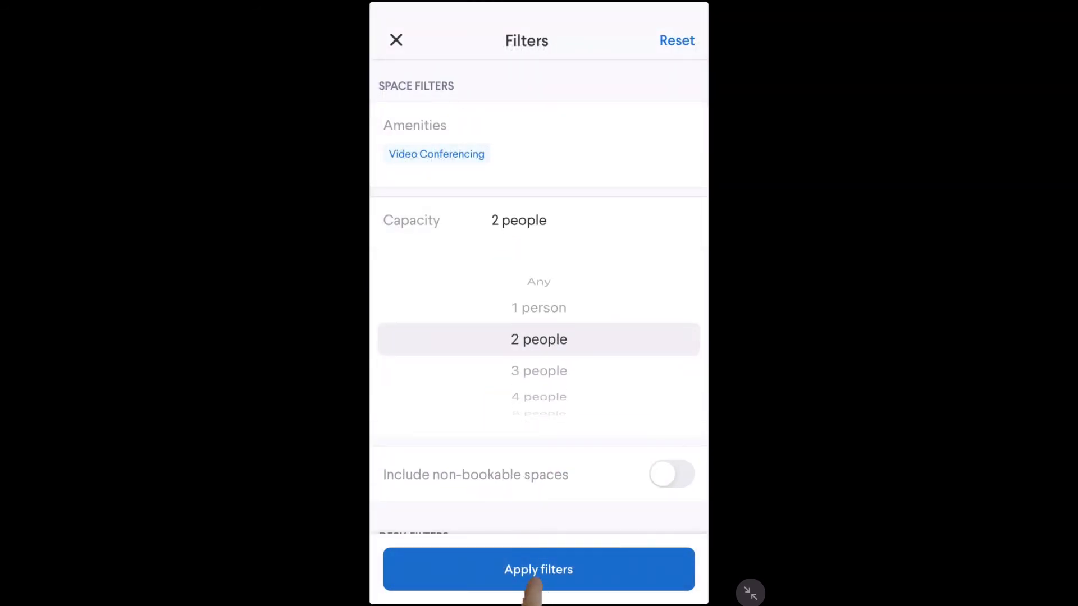
{"action": "left_click", "coordinate": [538, 569]}
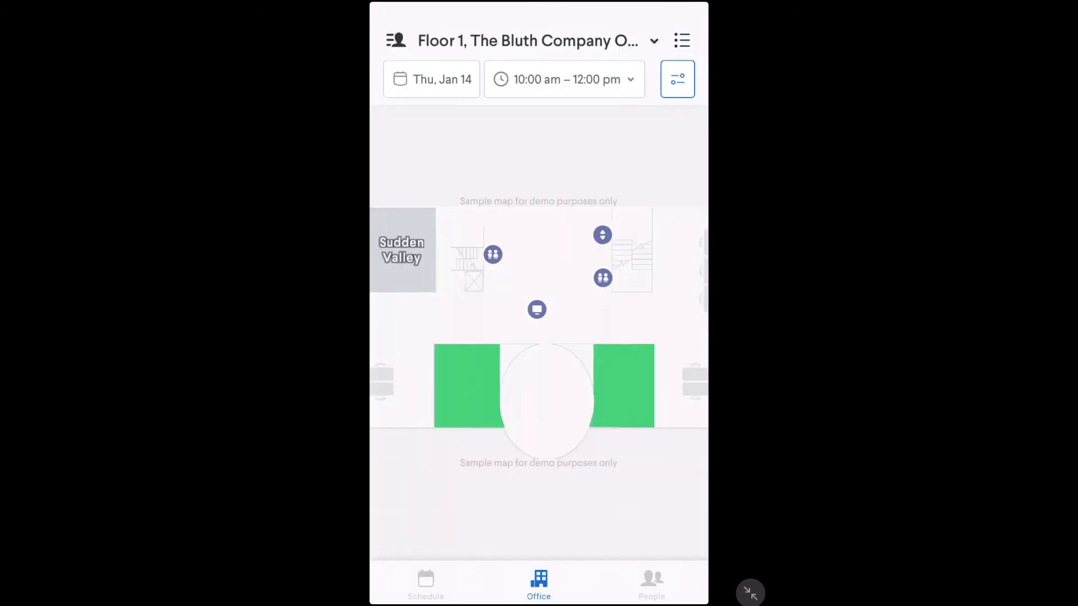
Step: Book The Model Home for a meeting titled 'Suppo…' and create it
{"action": "left_click", "coordinate": [622, 385]}
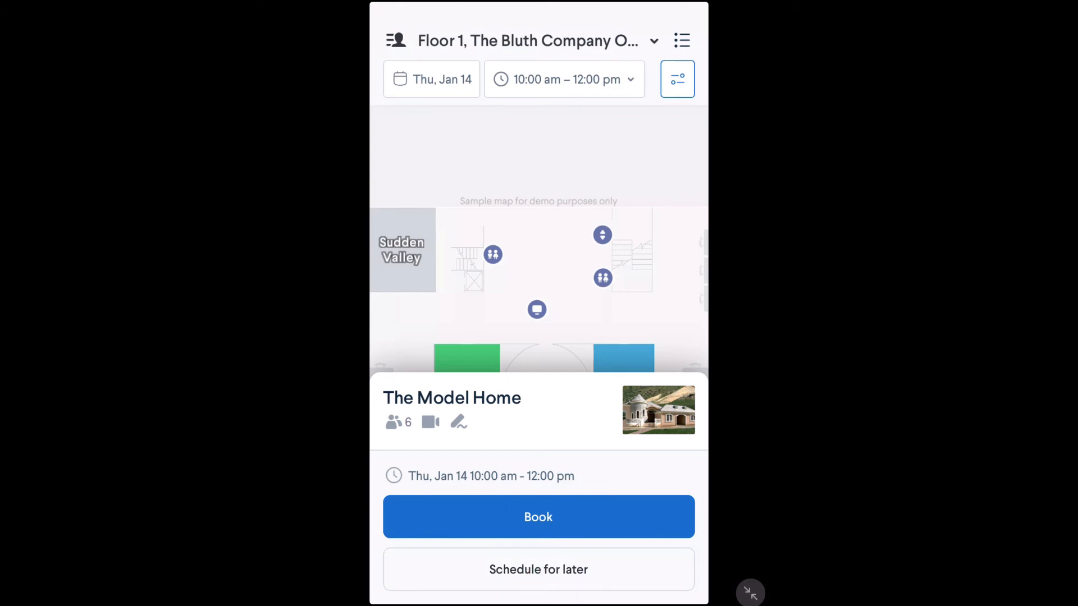
{"action": "left_click", "coordinate": [538, 517]}
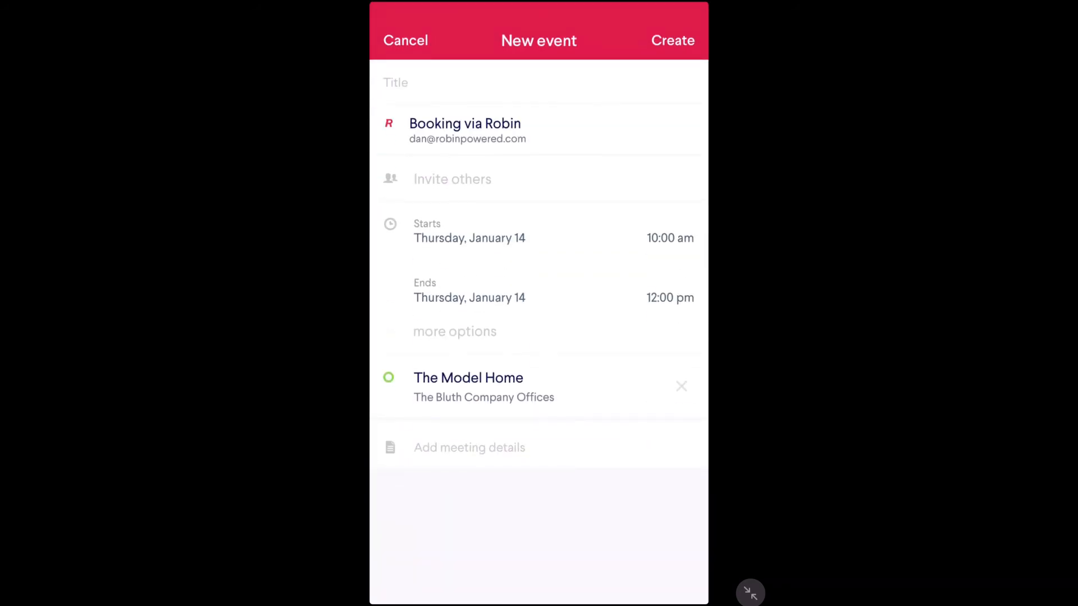
{"action": "type", "text": "Support team mee"}
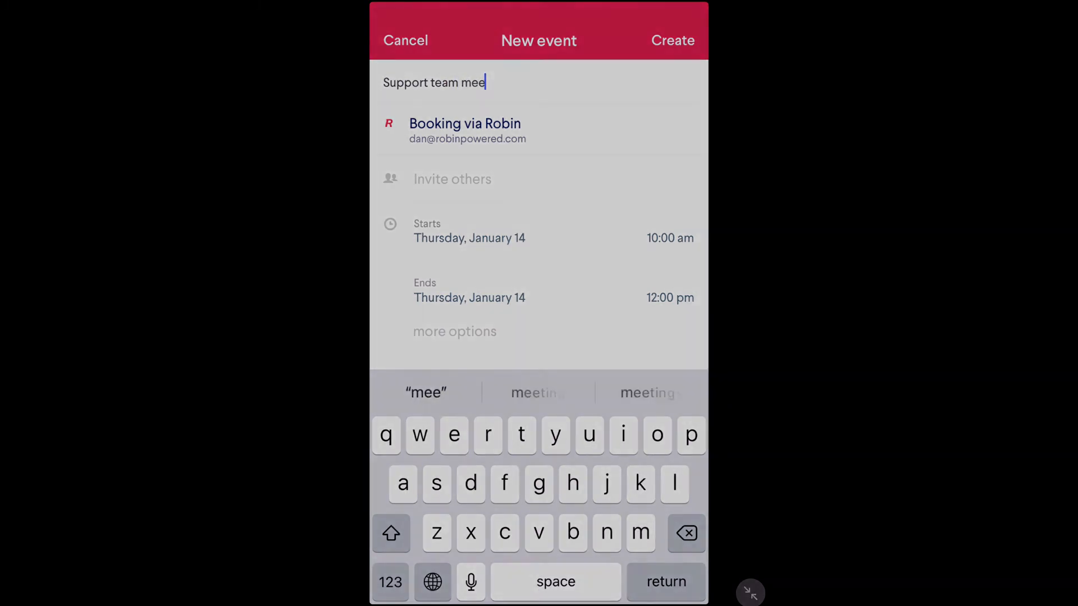
{"action": "left_click", "coordinate": [405, 39]}
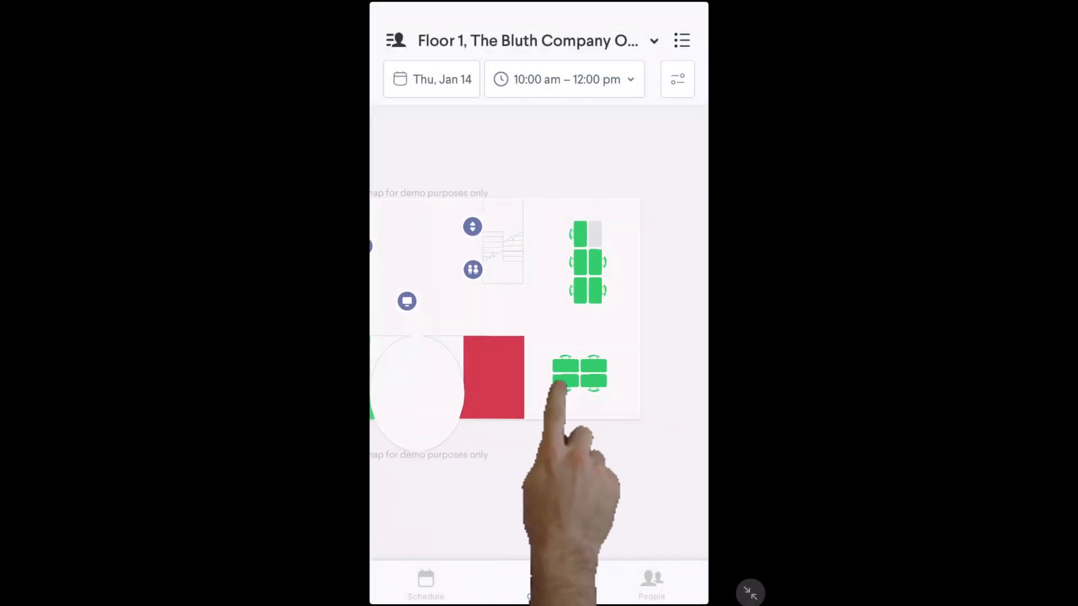
Step: Reserve desk Father B.'s Colony 4 from the lower desk cluster
{"action": "left_click", "coordinate": [564, 374]}
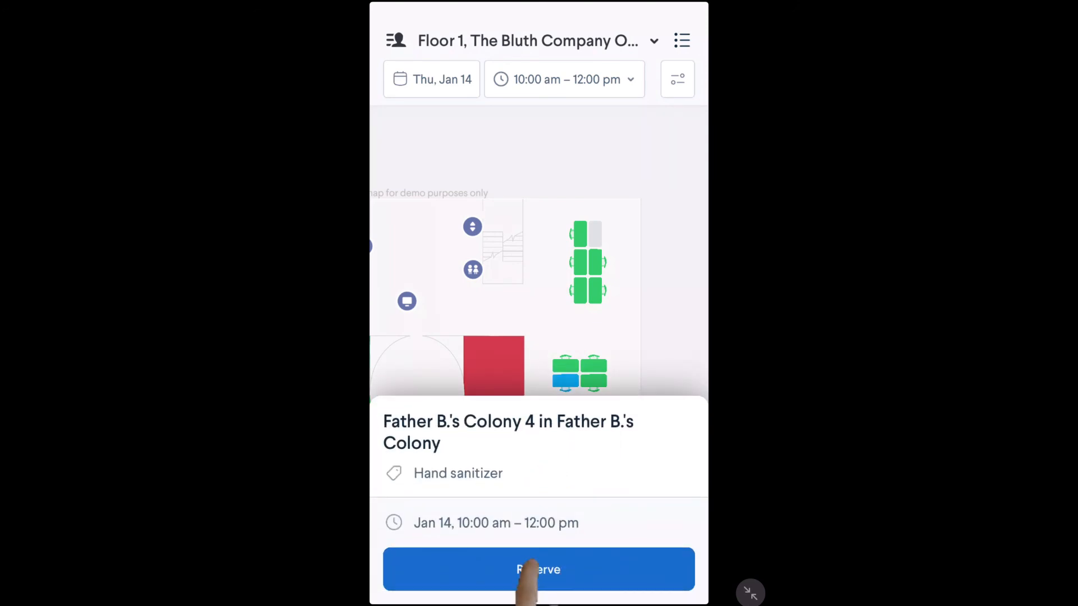
{"action": "left_click", "coordinate": [539, 569]}
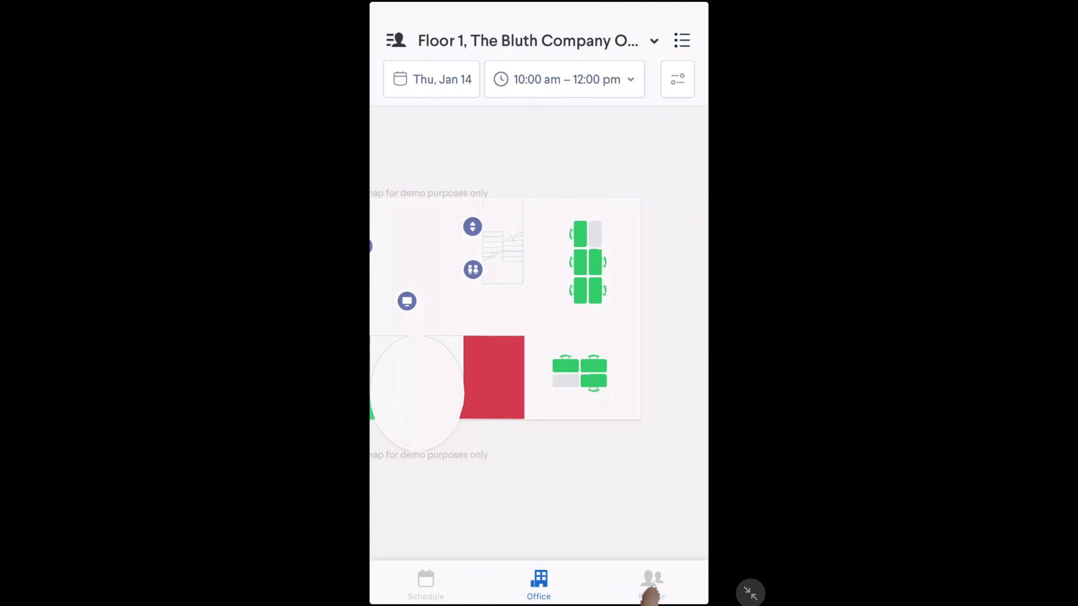
{"action": "left_click", "coordinate": [651, 583]}
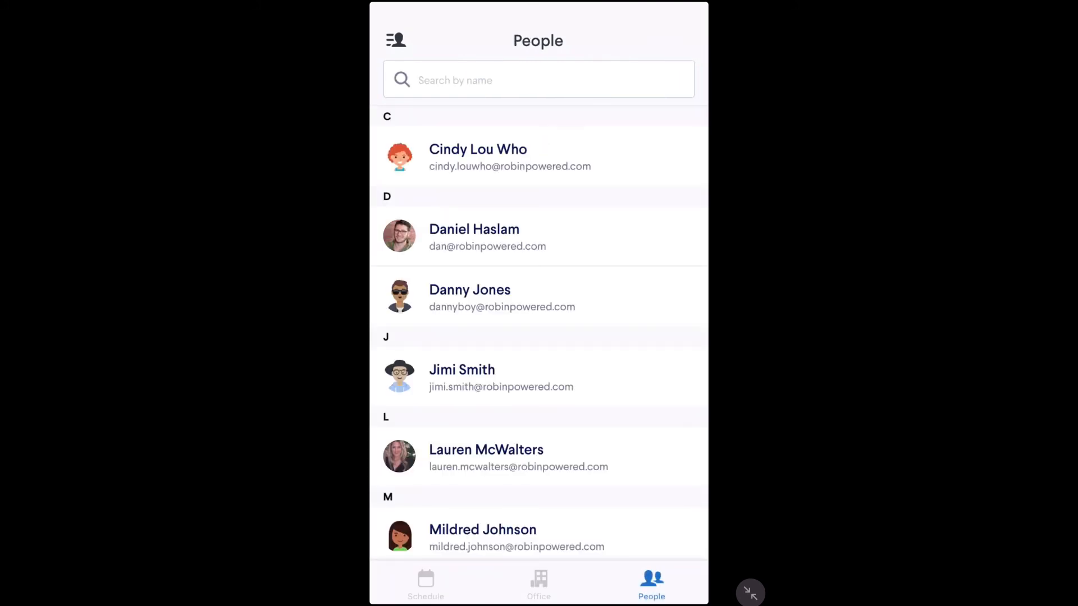
{"action": "left_click", "coordinate": [538, 80]}
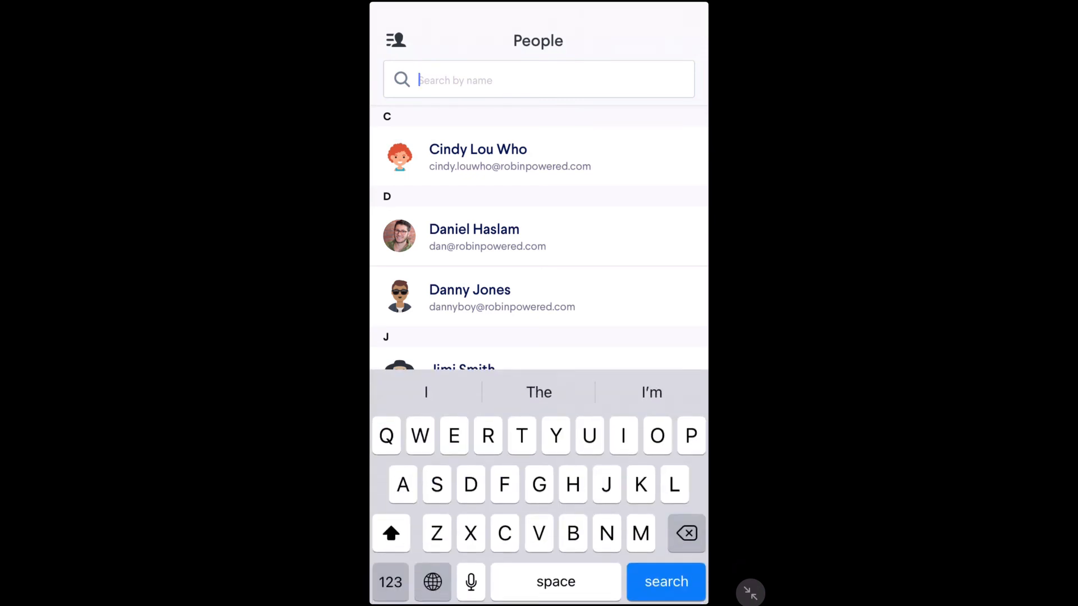
{"action": "type", "text": "Mil"}
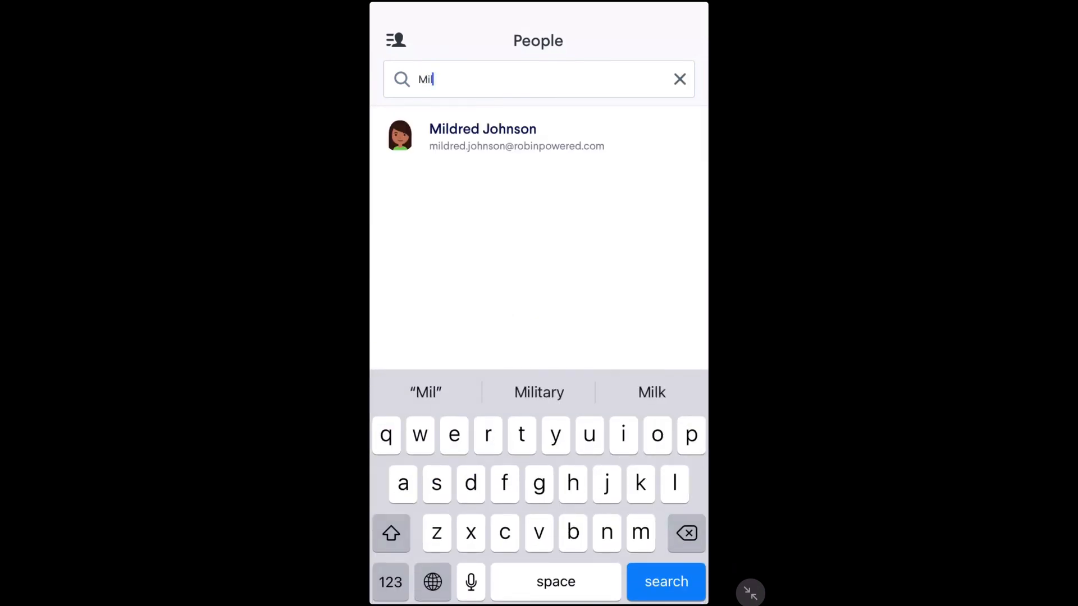